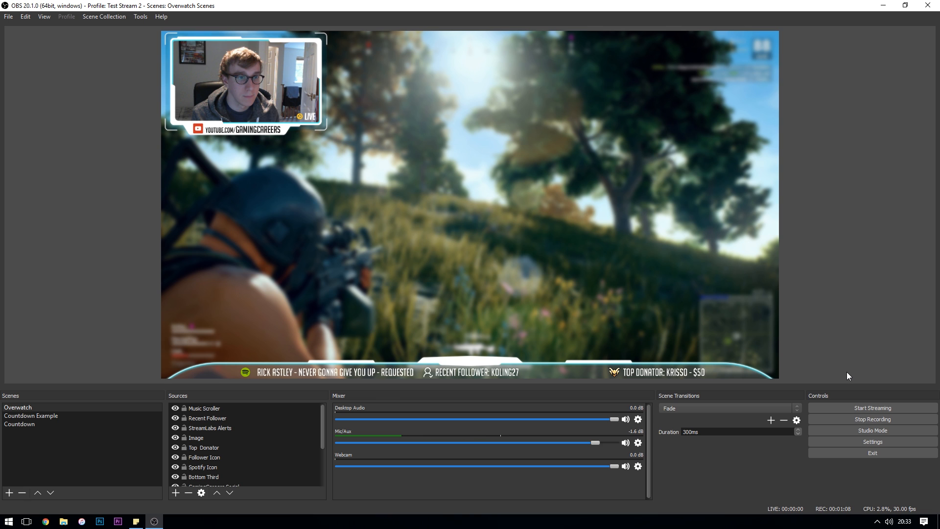
{"action": "mouse_move", "coordinate": [217, 28]}
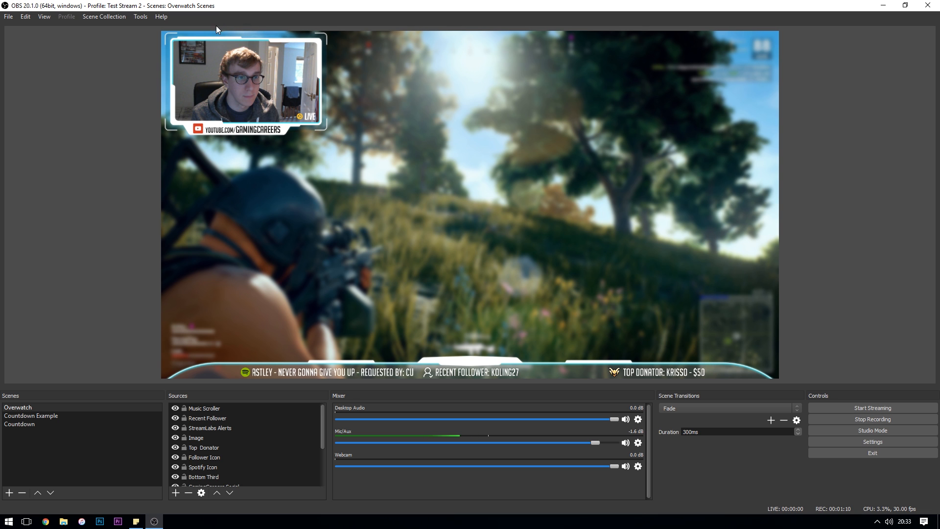
Step: Review the Mic/Aux source properties and confirm them unchanged
{"action": "left_click", "coordinate": [158, 16]}
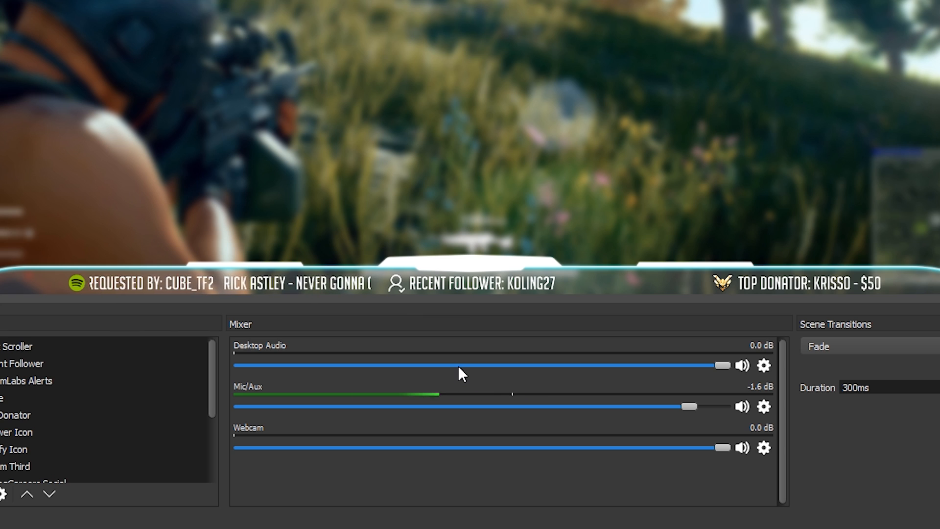
{"action": "mouse_move", "coordinate": [764, 407]}
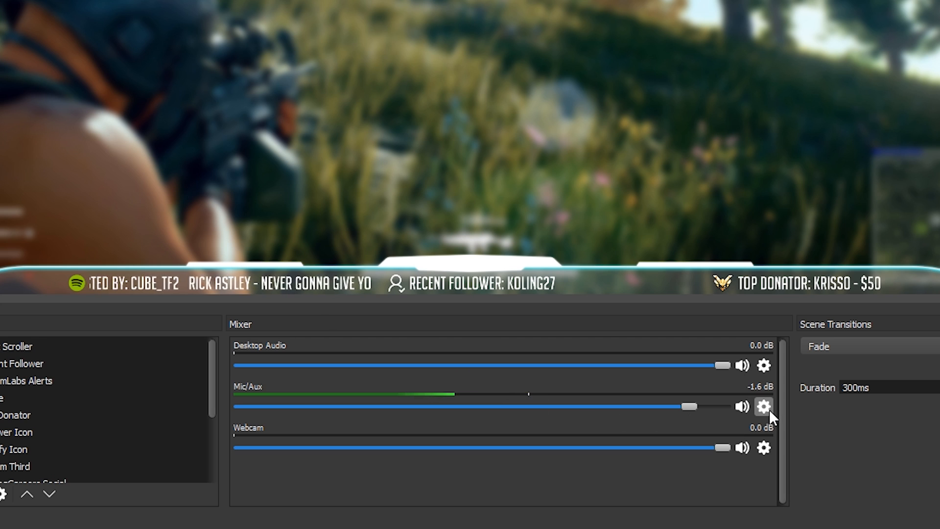
{"action": "left_click", "coordinate": [764, 406]}
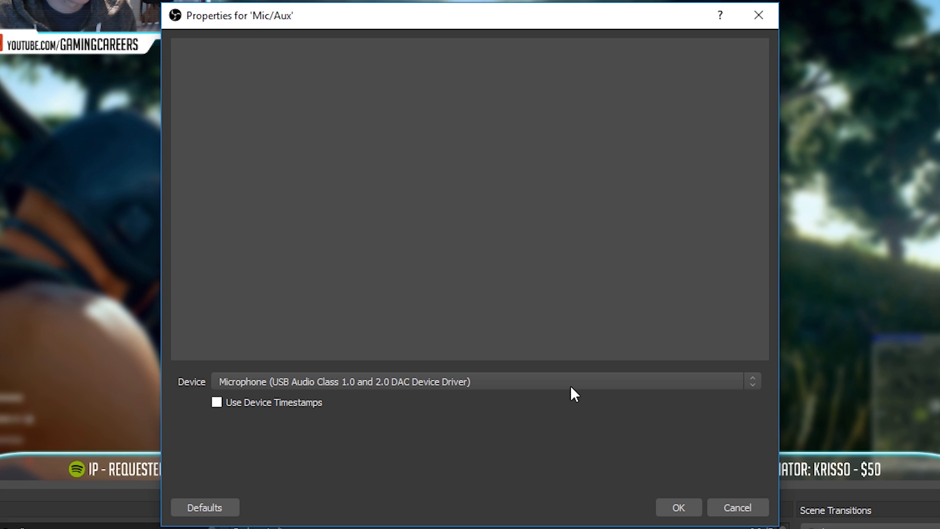
{"action": "mouse_move", "coordinate": [518, 387]}
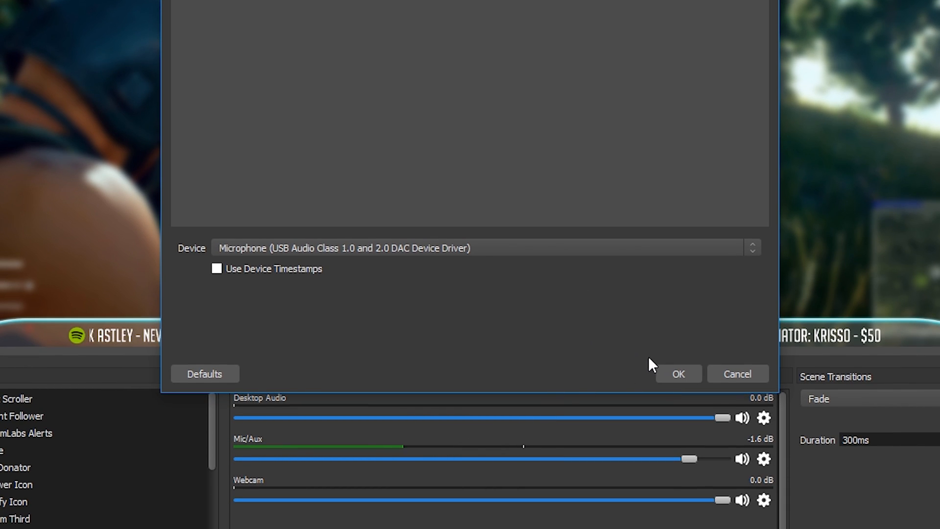
{"action": "left_click", "coordinate": [678, 373]}
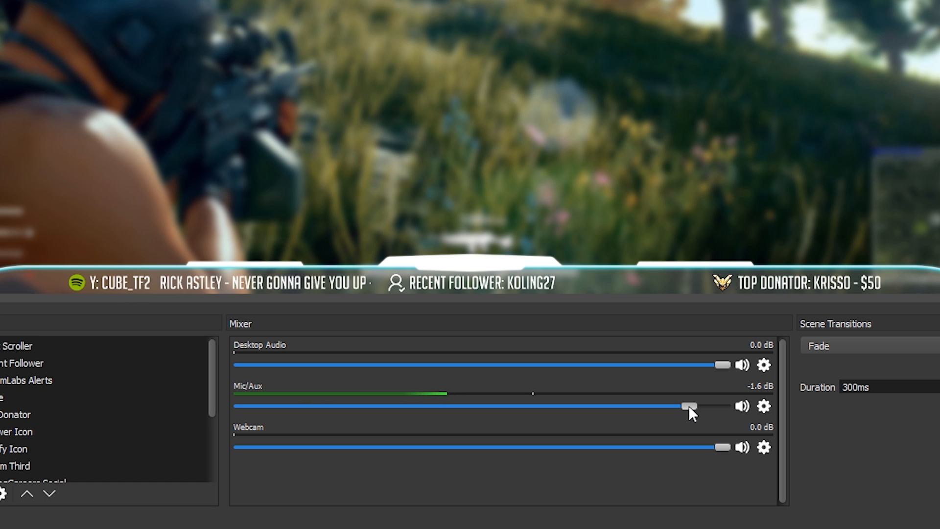
Step: Lower the Mic/Aux fader to -14.2 dB, then bring it back up to about -1.9 dB
{"action": "left_click_drag", "start_coordinate": [688, 406], "coordinate": [519, 405]}
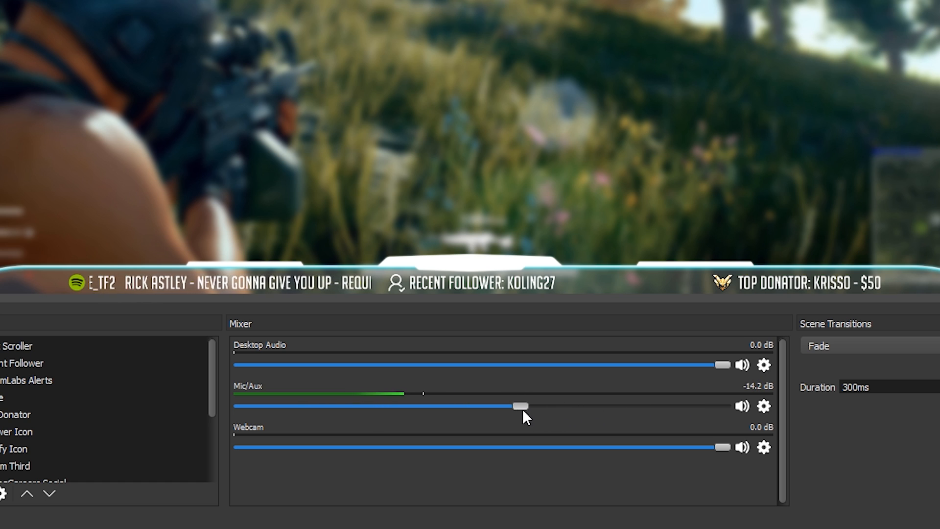
{"action": "left_click_drag", "start_coordinate": [520, 406], "coordinate": [701, 405]}
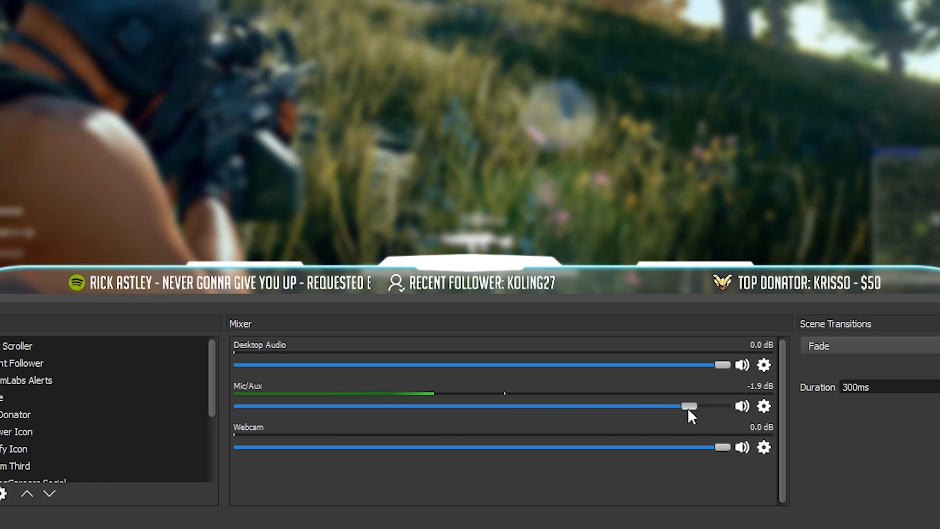
{"action": "left_click_drag", "start_coordinate": [689, 405], "coordinate": [697, 406]}
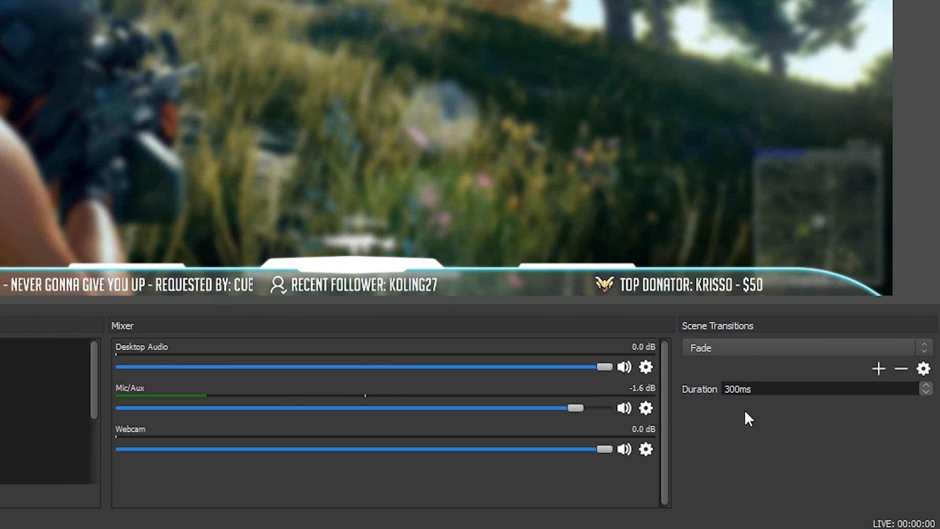
Step: From the Mic/Aux gear menu, start adding a Noise Suppression audio filter
{"action": "left_click", "coordinate": [645, 408]}
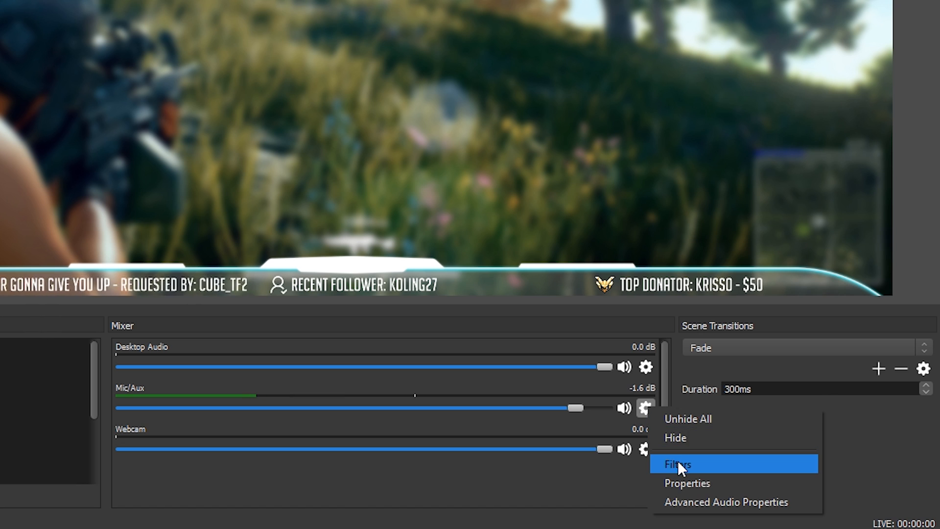
{"action": "left_click", "coordinate": [677, 464]}
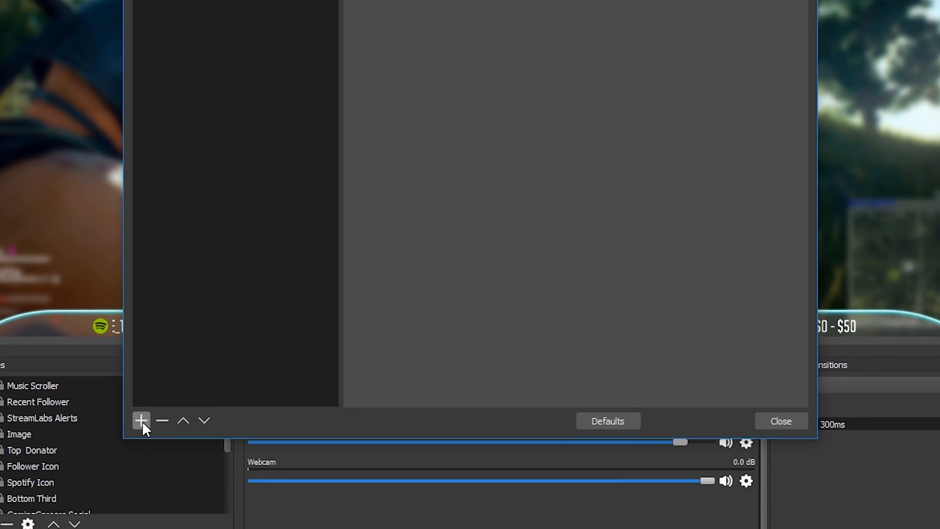
{"action": "left_click", "coordinate": [141, 420]}
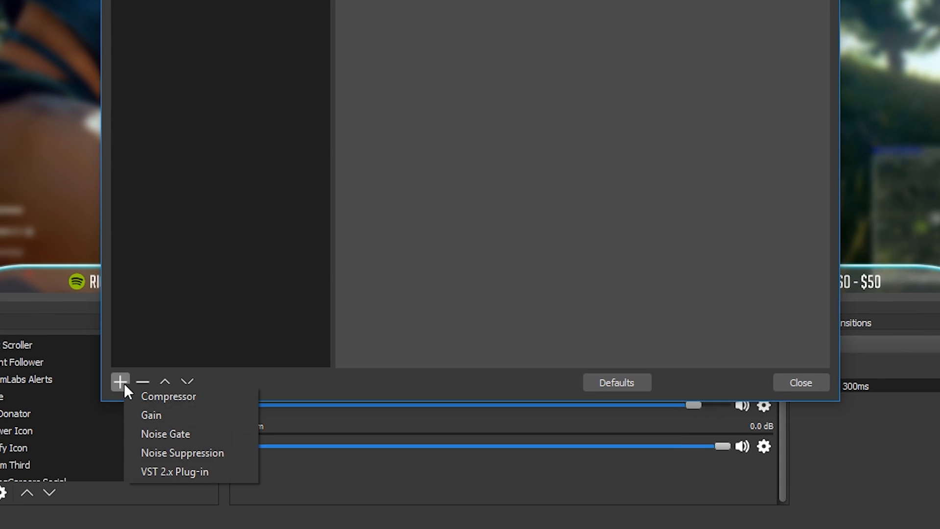
{"action": "left_click", "coordinate": [180, 452]}
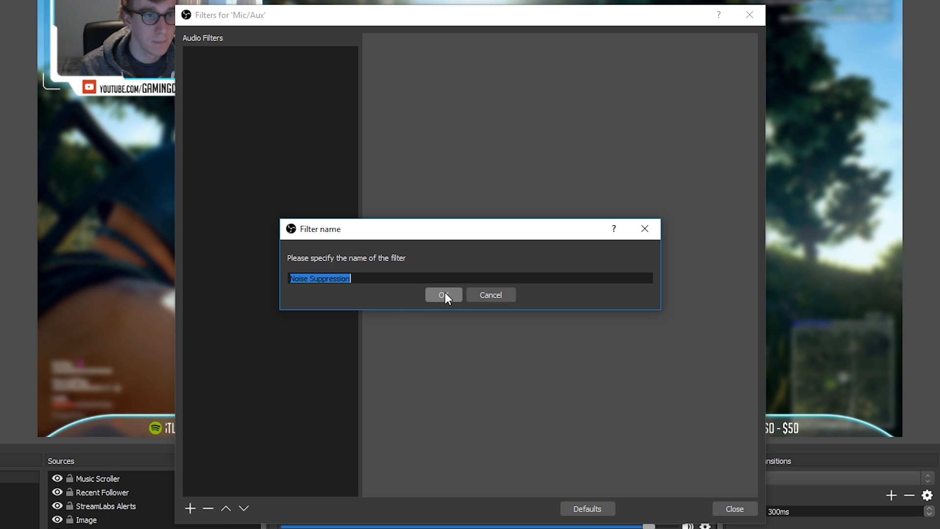
Step: Confirm the Noise Suppression filter name, keeping the suppression level at -20 dB
{"action": "left_click", "coordinate": [443, 294]}
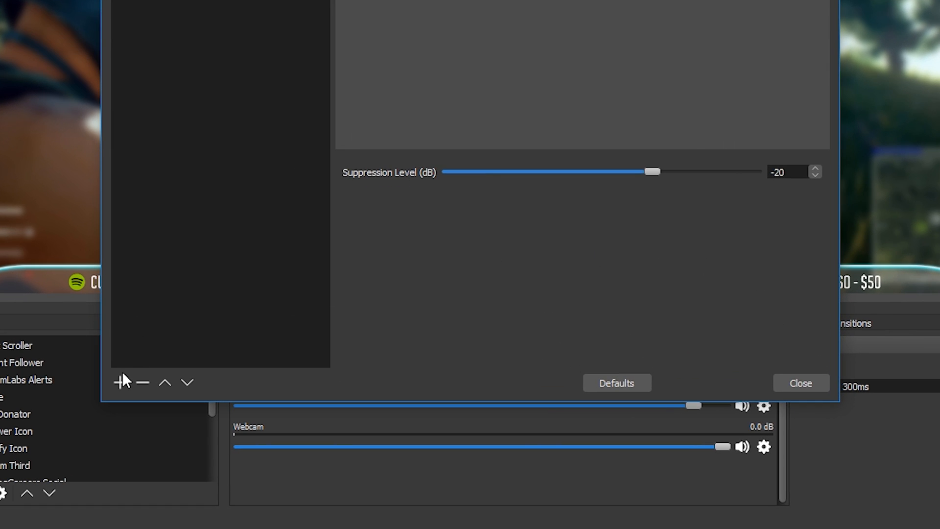
Step: Add a Noise Gate filter with default name, -32 dB close and -26 dB open thresholds
{"action": "left_click", "coordinate": [119, 382]}
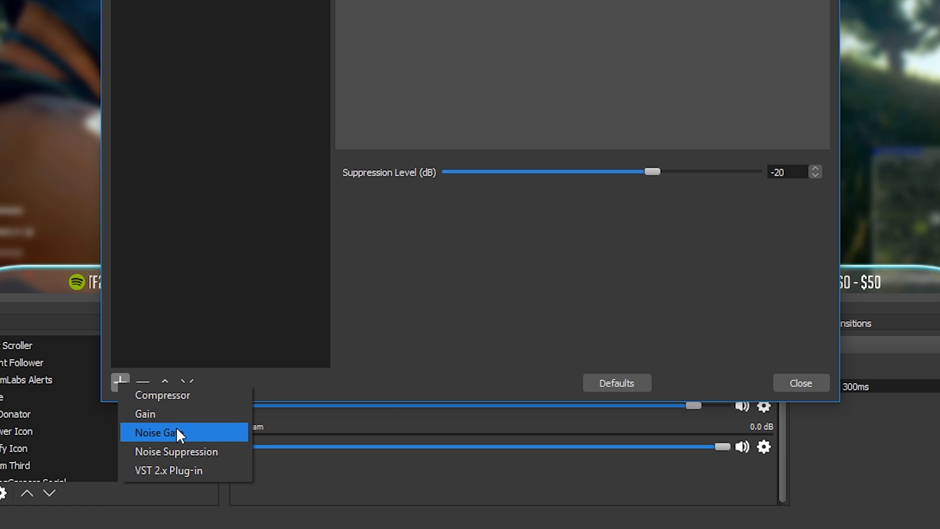
{"action": "left_click", "coordinate": [166, 432]}
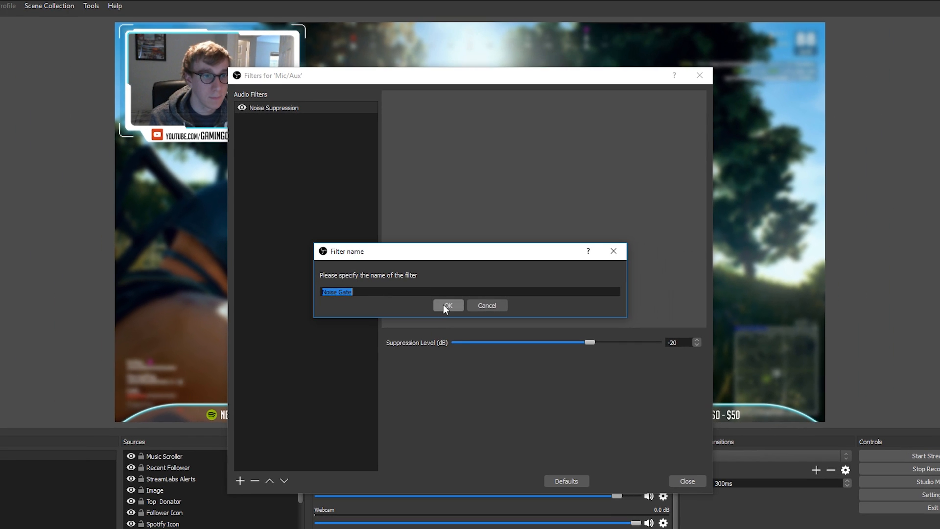
{"action": "left_click", "coordinate": [448, 305]}
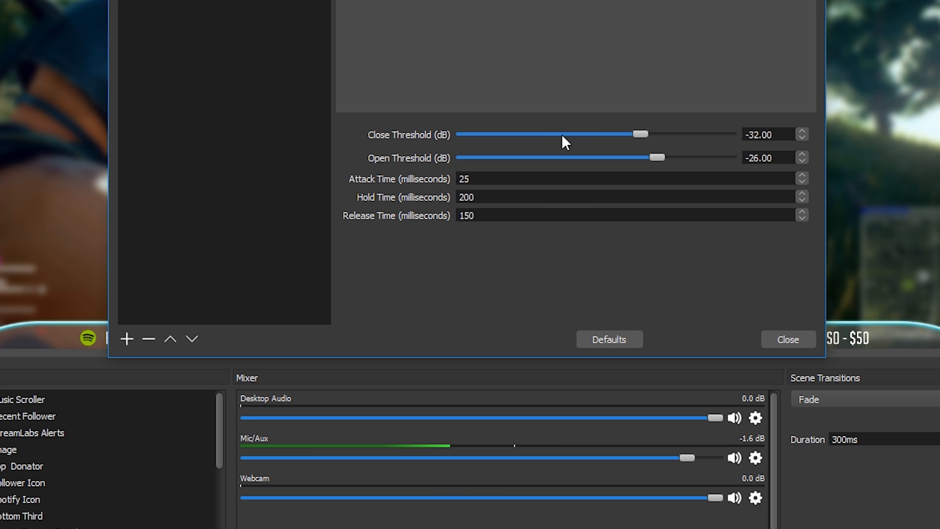
{"action": "mouse_move", "coordinate": [571, 142]}
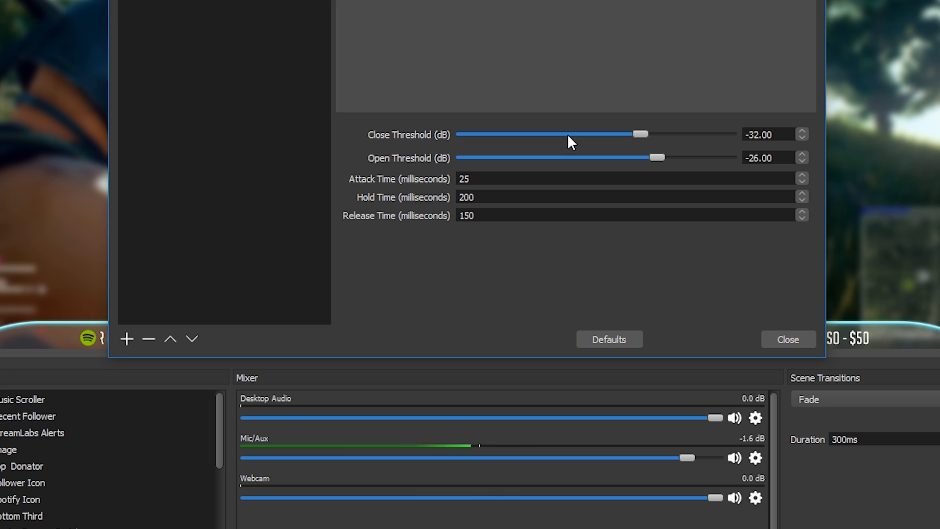
{"action": "mouse_move", "coordinate": [577, 149]}
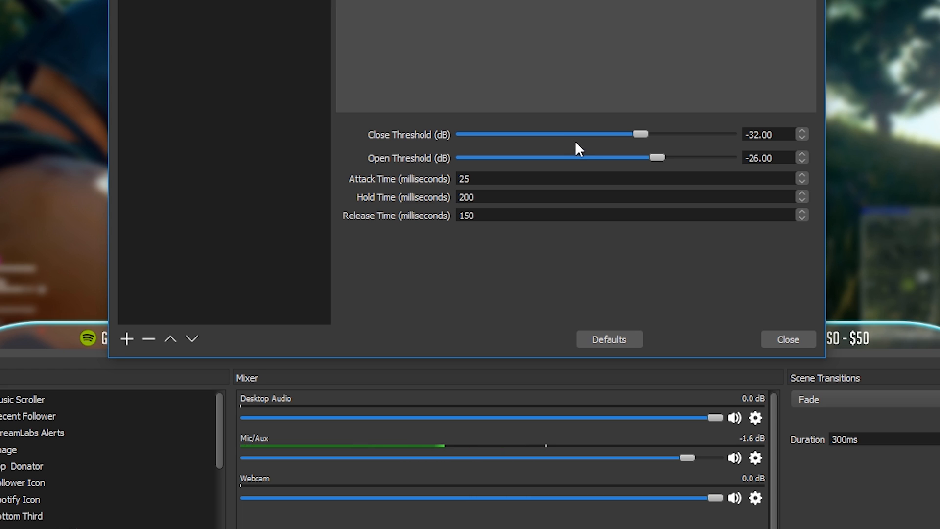
{"action": "mouse_move", "coordinate": [592, 166]}
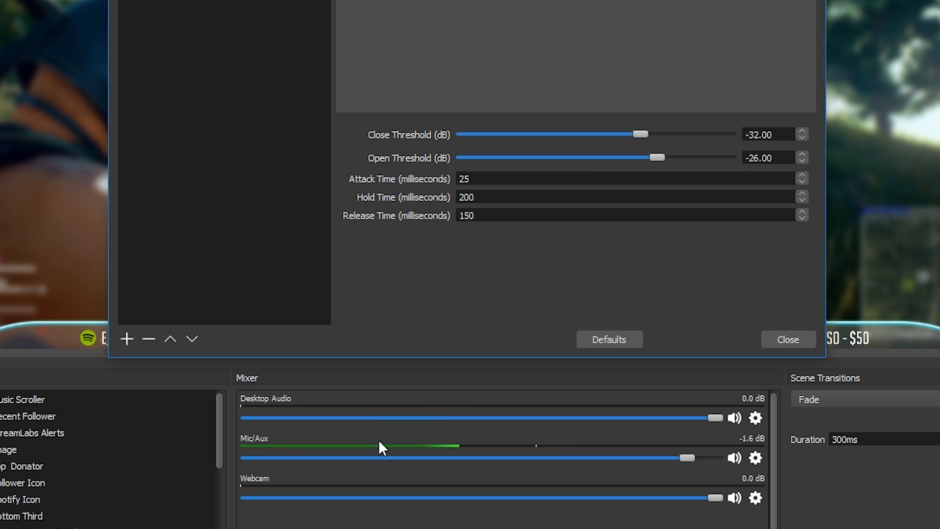
{"action": "mouse_move", "coordinate": [428, 443]}
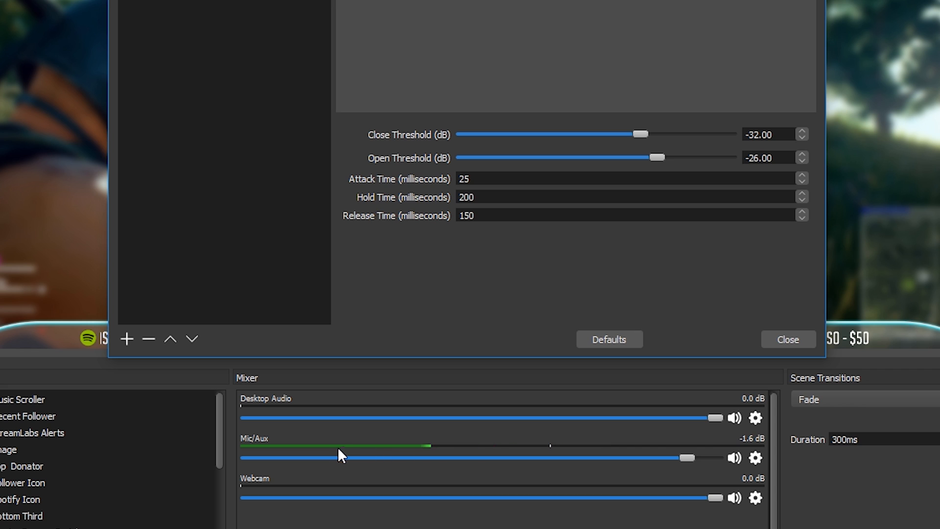
{"action": "mouse_move", "coordinate": [516, 293]}
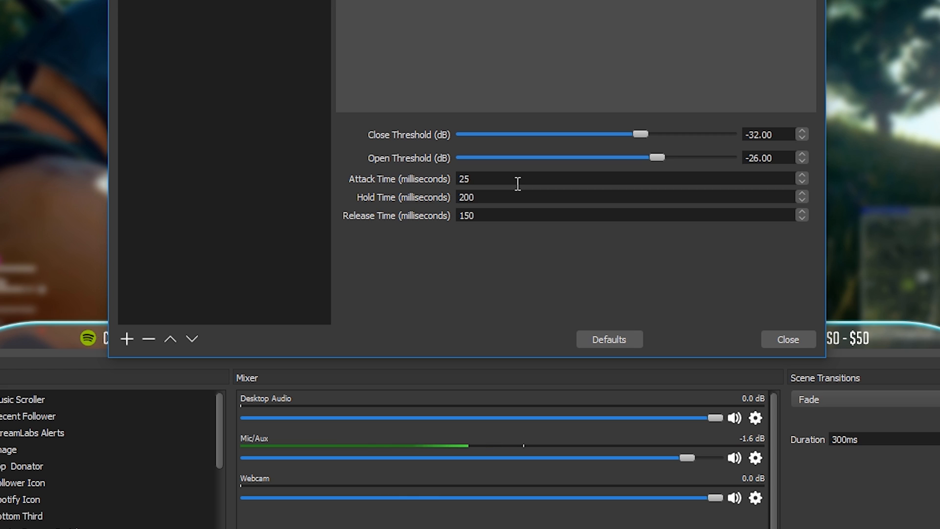
{"action": "mouse_move", "coordinate": [518, 209]}
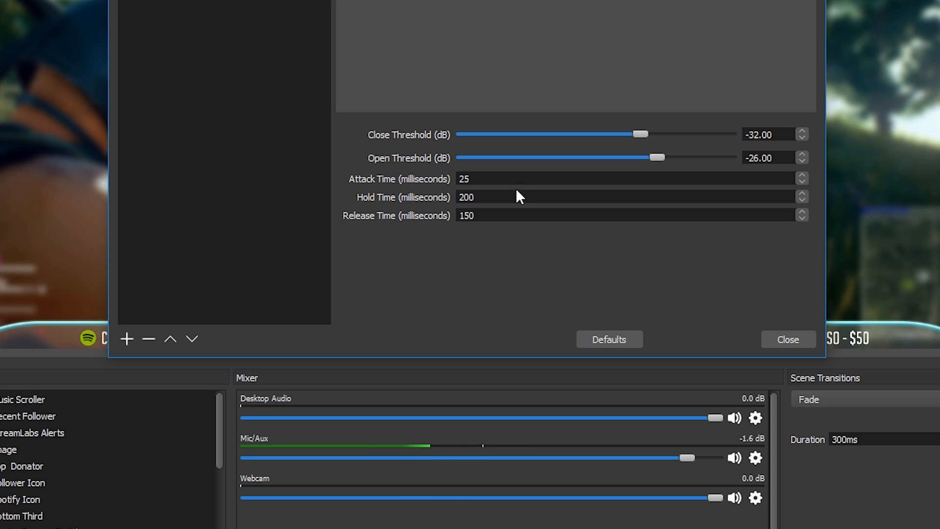
{"action": "left_click", "coordinate": [483, 179]}
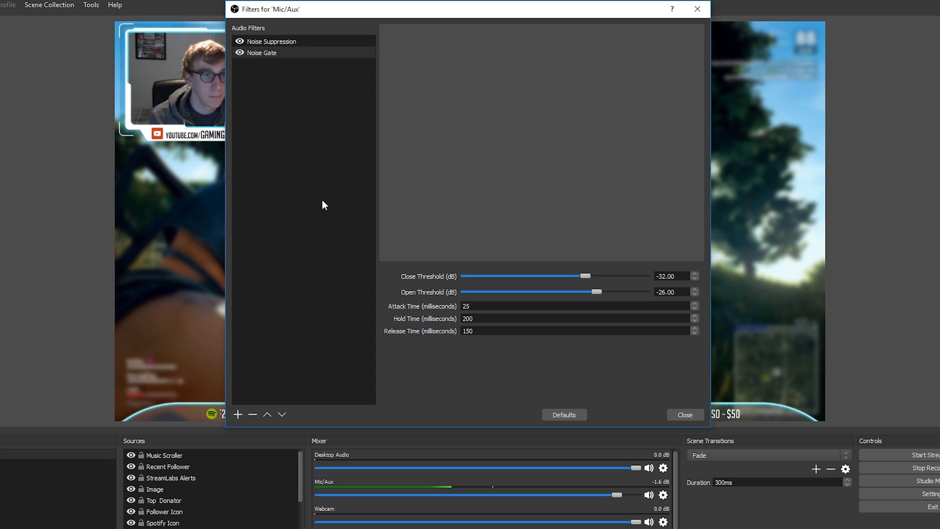
{"action": "mouse_move", "coordinate": [316, 197]}
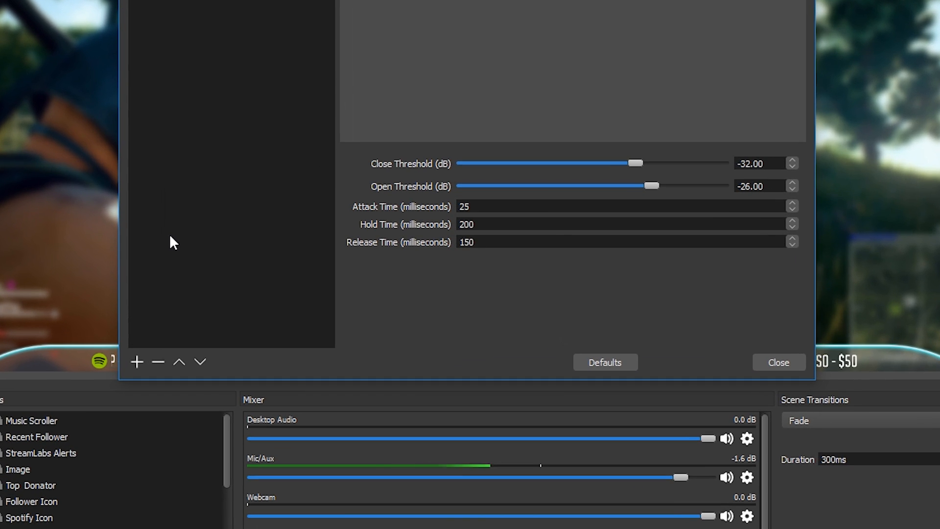
Step: Add a Compressor filter with default name, 10:1 ratio and -18 dB threshold
{"action": "left_click", "coordinate": [138, 363]}
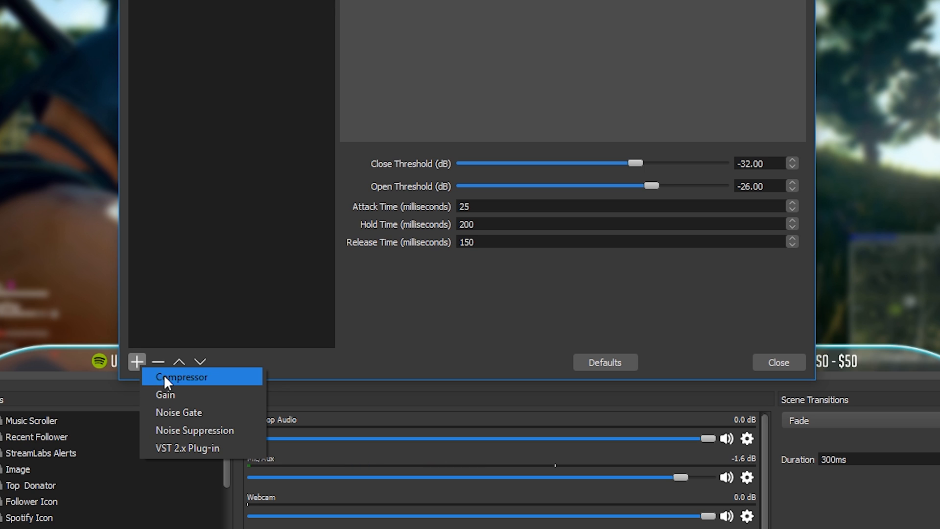
{"action": "left_click", "coordinate": [181, 376]}
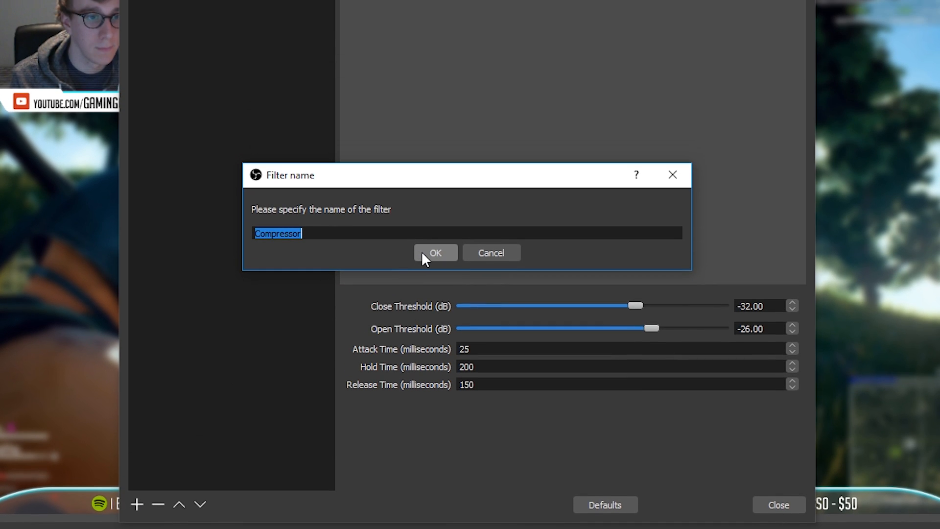
{"action": "left_click", "coordinate": [435, 253]}
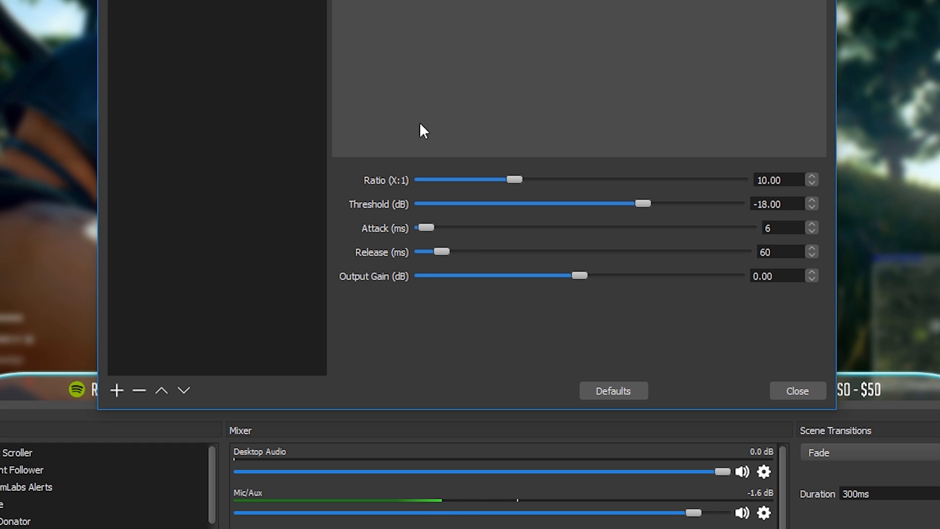
{"action": "mouse_move", "coordinate": [488, 147]}
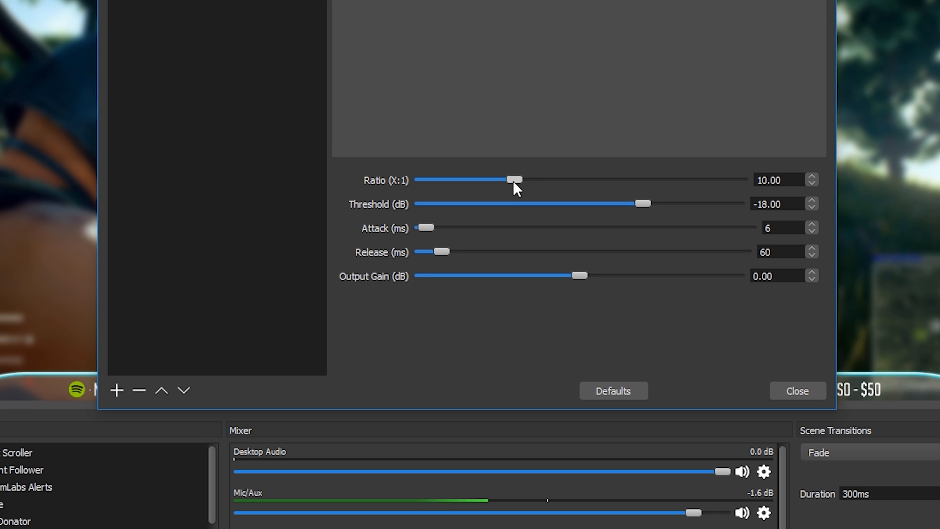
{"action": "left_click_drag", "start_coordinate": [513, 179], "coordinate": [447, 179]}
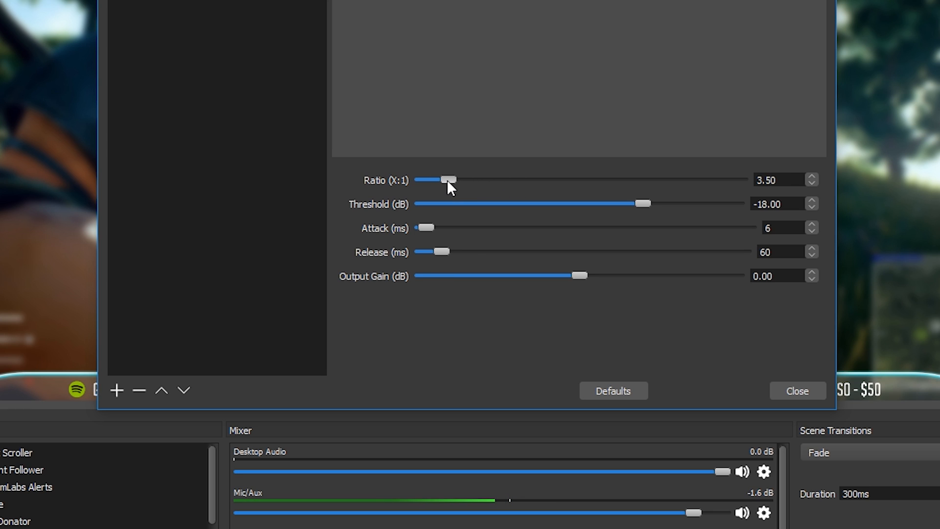
{"action": "left_click_drag", "start_coordinate": [448, 179], "coordinate": [430, 179]}
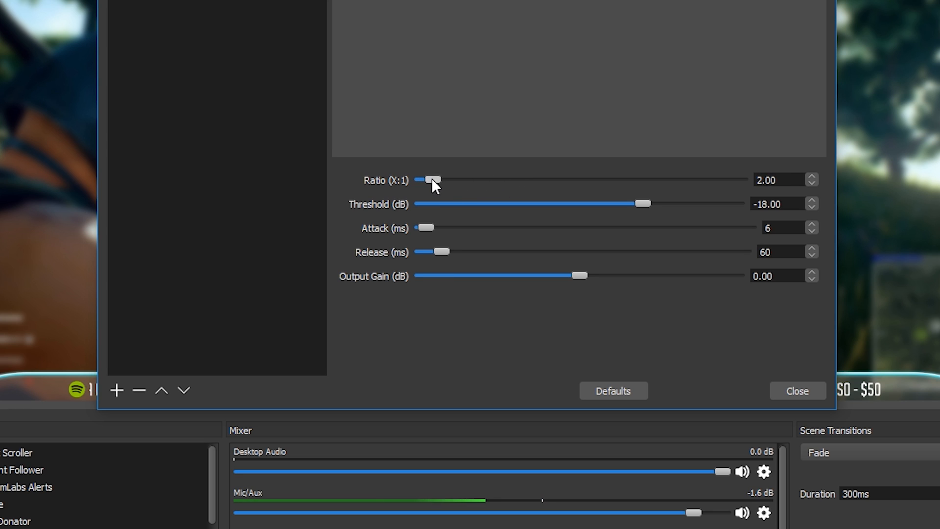
{"action": "mouse_move", "coordinate": [469, 136]}
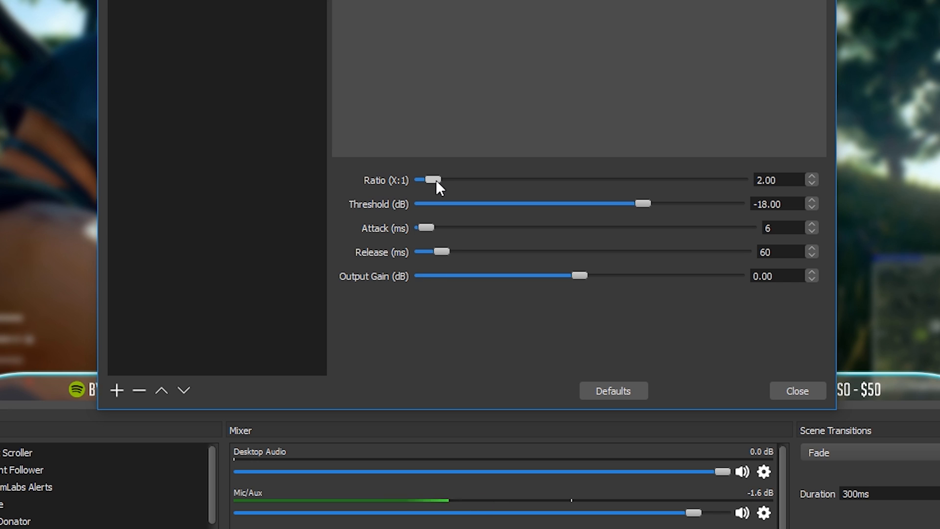
{"action": "left_click_drag", "start_coordinate": [431, 179], "coordinate": [452, 179]}
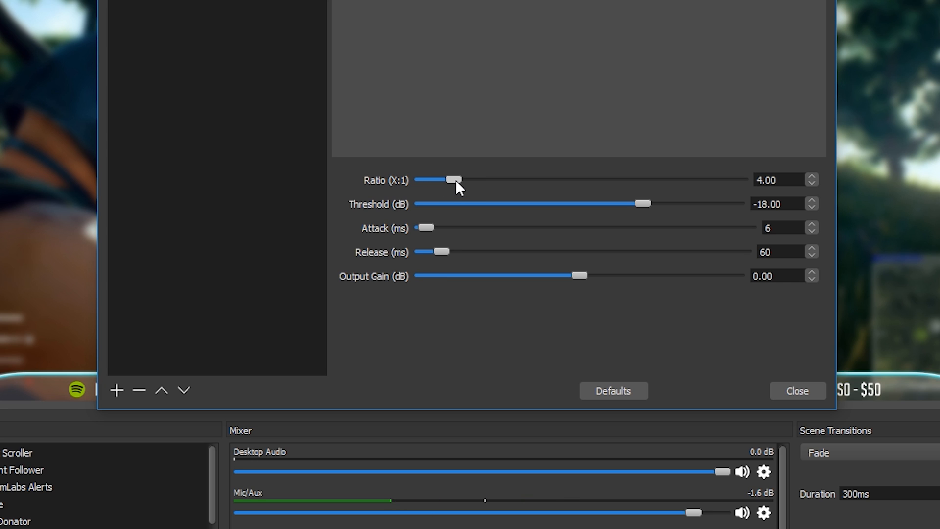
{"action": "left_click_drag", "start_coordinate": [452, 179], "coordinate": [429, 179]}
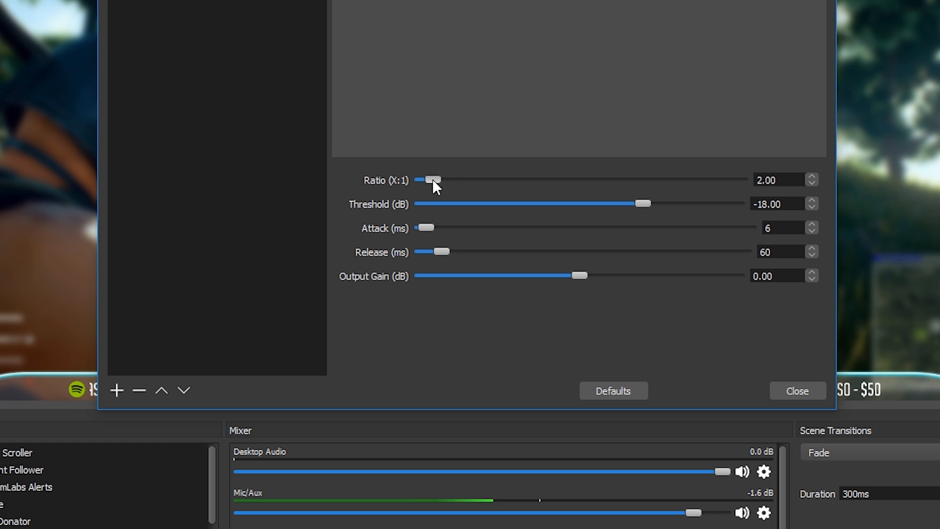
{"action": "left_click_drag", "start_coordinate": [430, 180], "coordinate": [515, 180]}
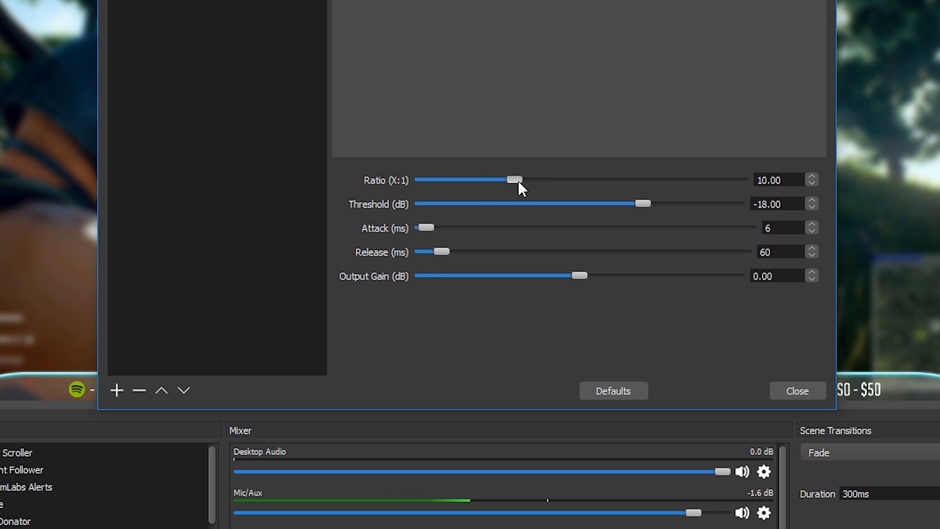
{"action": "mouse_move", "coordinate": [518, 157]}
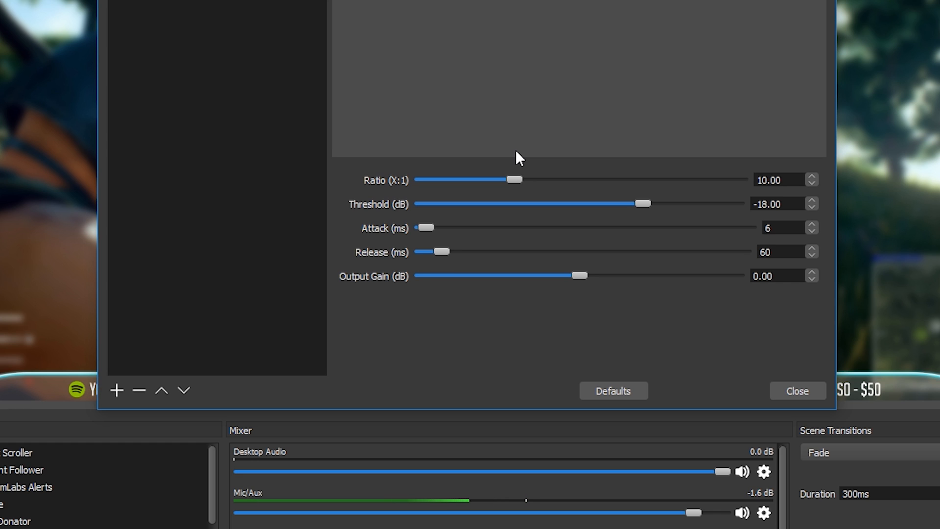
{"action": "mouse_move", "coordinate": [526, 211]}
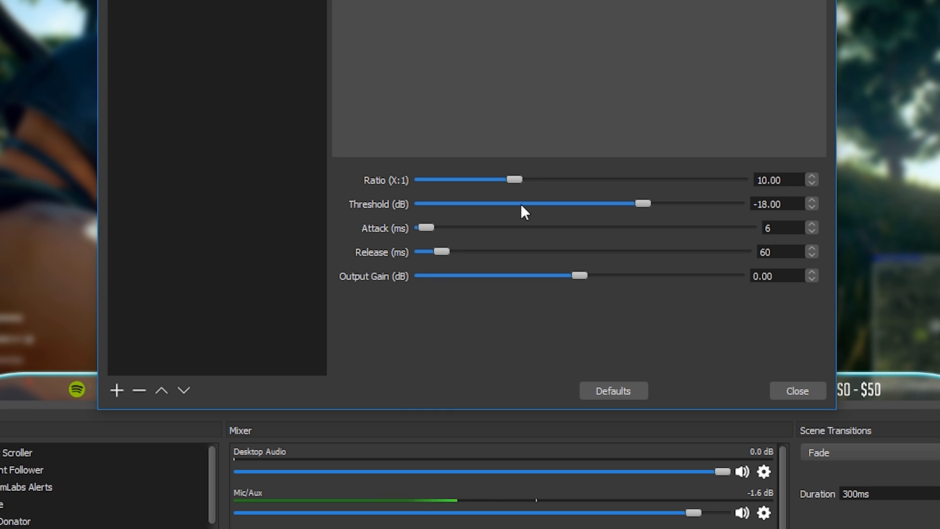
{"action": "mouse_move", "coordinate": [569, 207]}
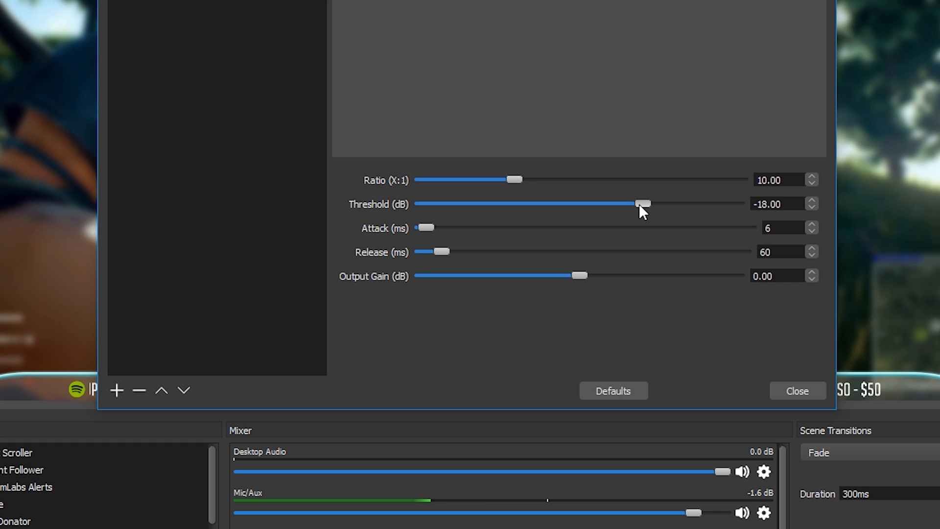
Step: Drag the Compressor threshold down past -30 dB and settle it at -26.10 dB
{"action": "left_click_drag", "start_coordinate": [642, 203], "coordinate": [641, 203]}
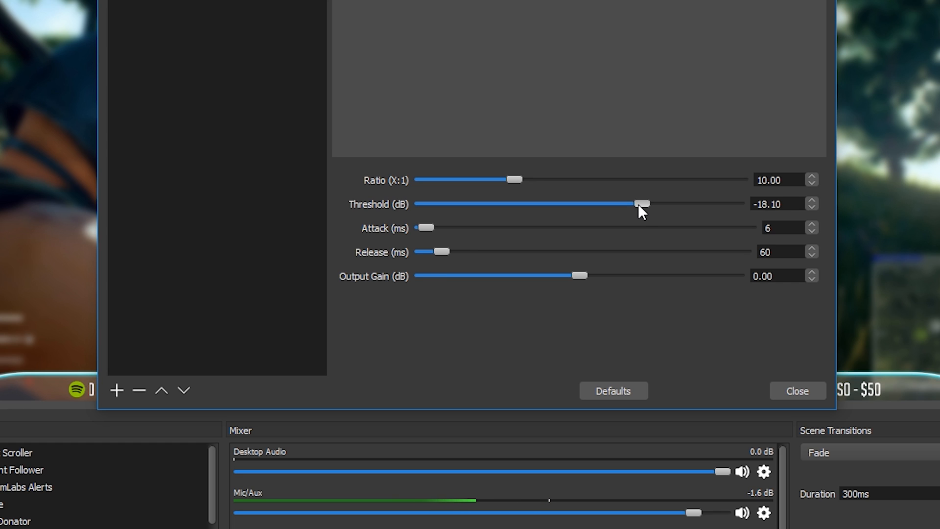
{"action": "left_click_drag", "start_coordinate": [641, 203], "coordinate": [593, 203]}
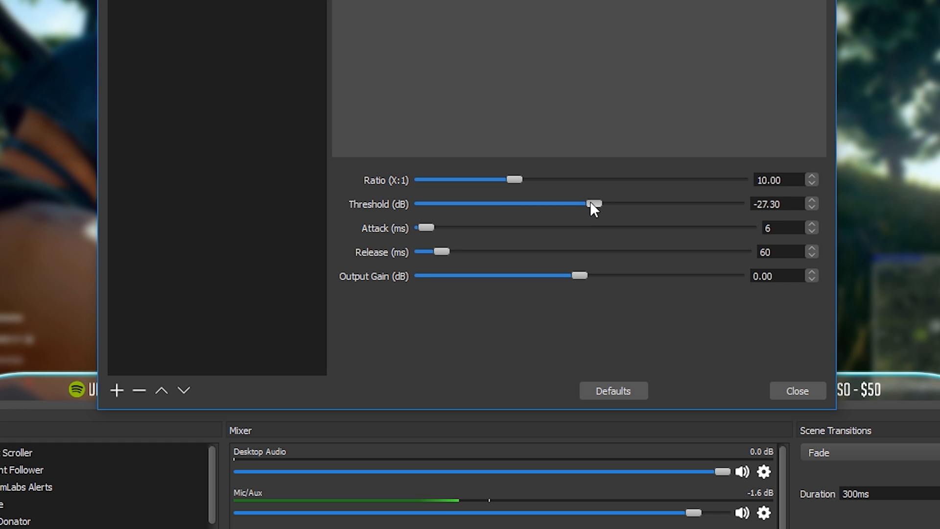
{"action": "left_click_drag", "start_coordinate": [595, 203], "coordinate": [578, 204]}
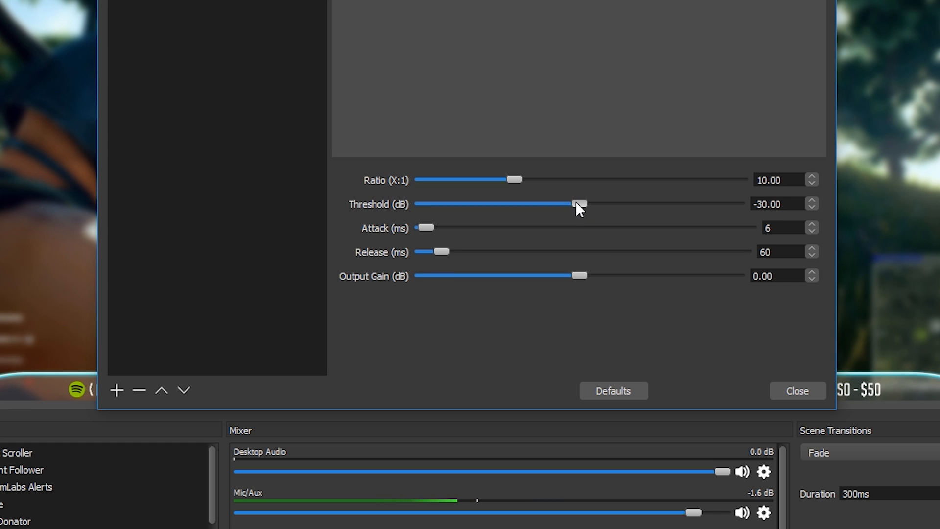
{"action": "left_click_drag", "start_coordinate": [579, 204], "coordinate": [587, 203]}
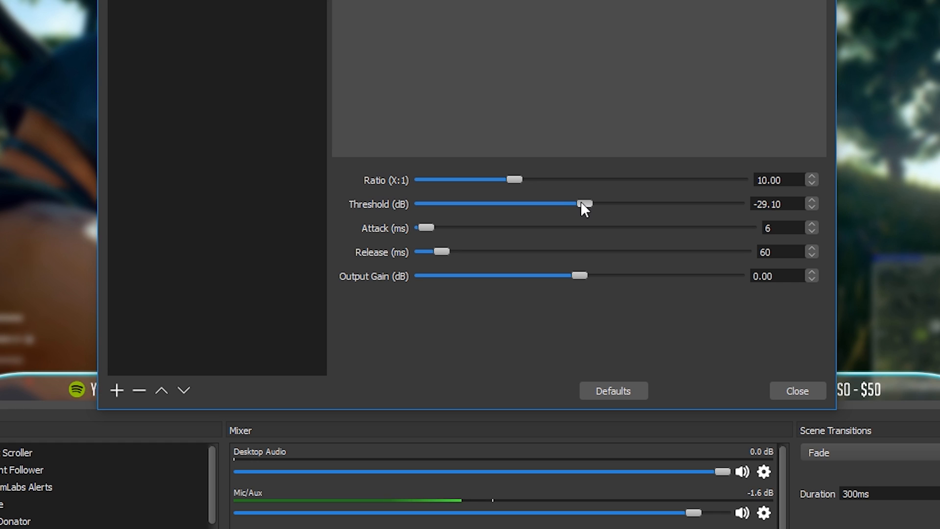
{"action": "left_click_drag", "start_coordinate": [583, 203], "coordinate": [598, 204]}
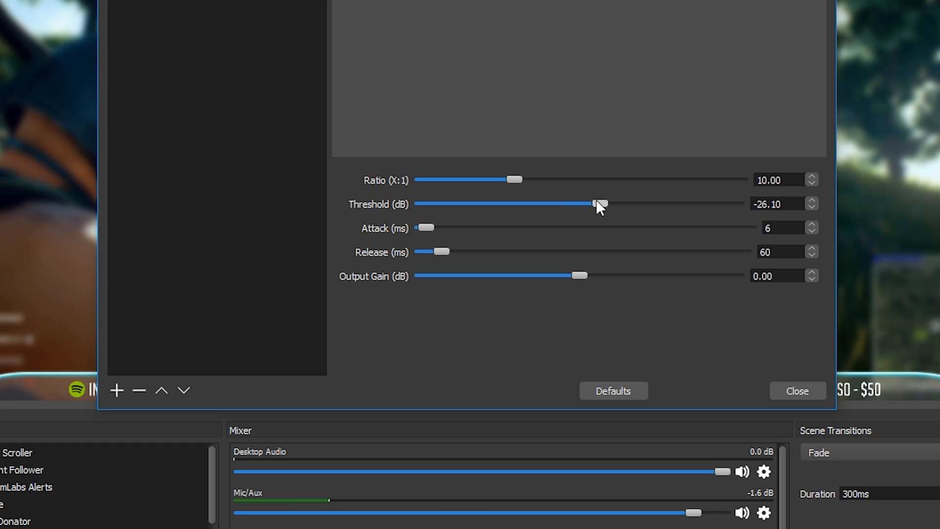
{"action": "mouse_move", "coordinate": [456, 240]}
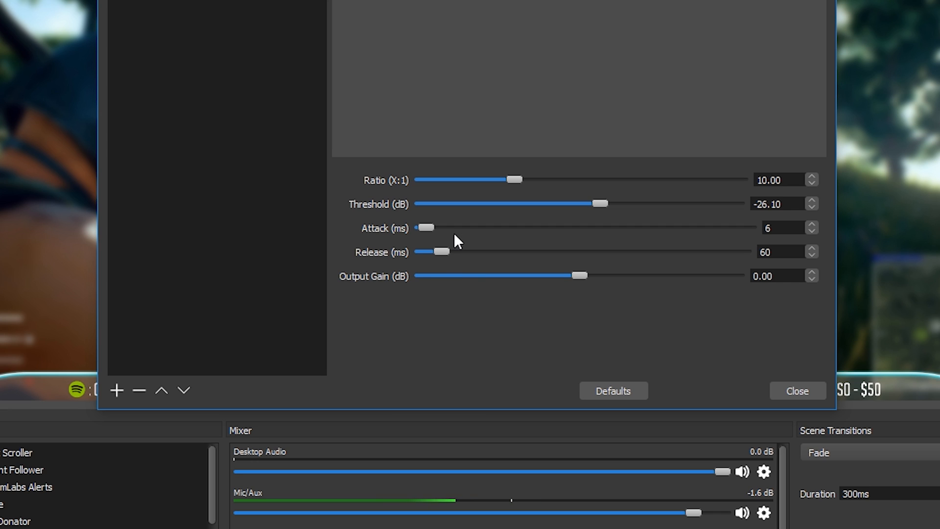
{"action": "mouse_move", "coordinate": [465, 267]}
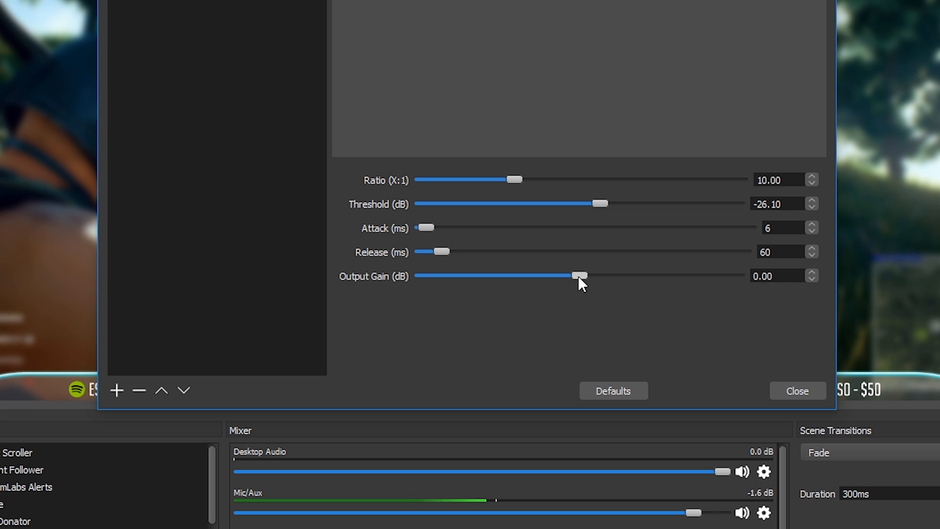
{"action": "mouse_move", "coordinate": [574, 290]}
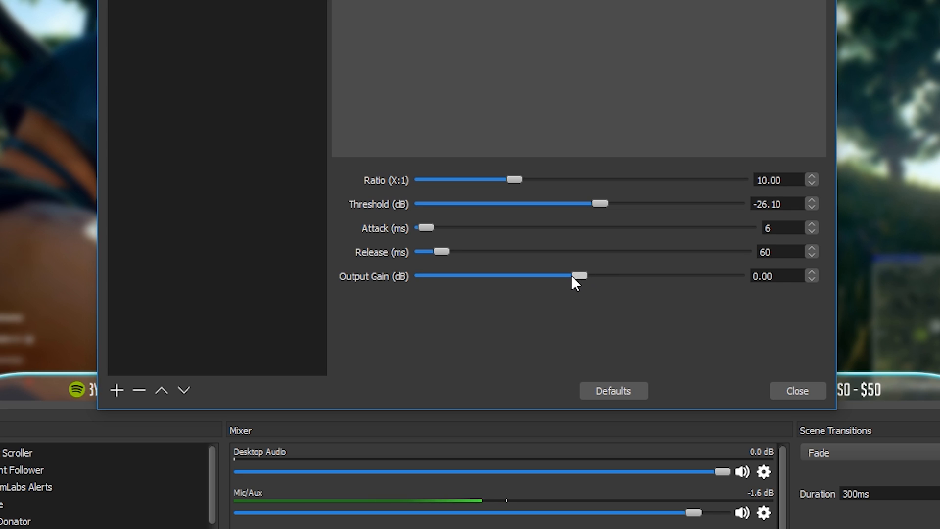
{"action": "mouse_move", "coordinate": [568, 280]}
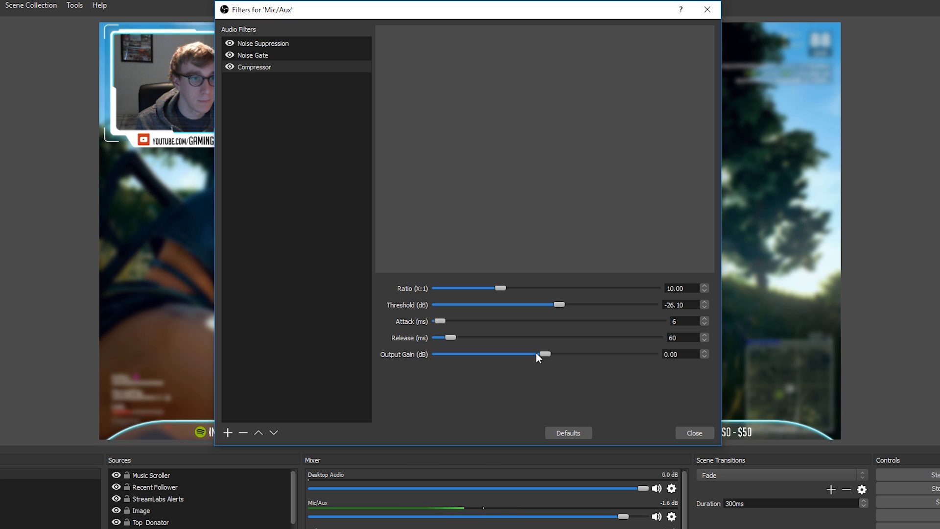
{"action": "mouse_move", "coordinate": [340, 329]}
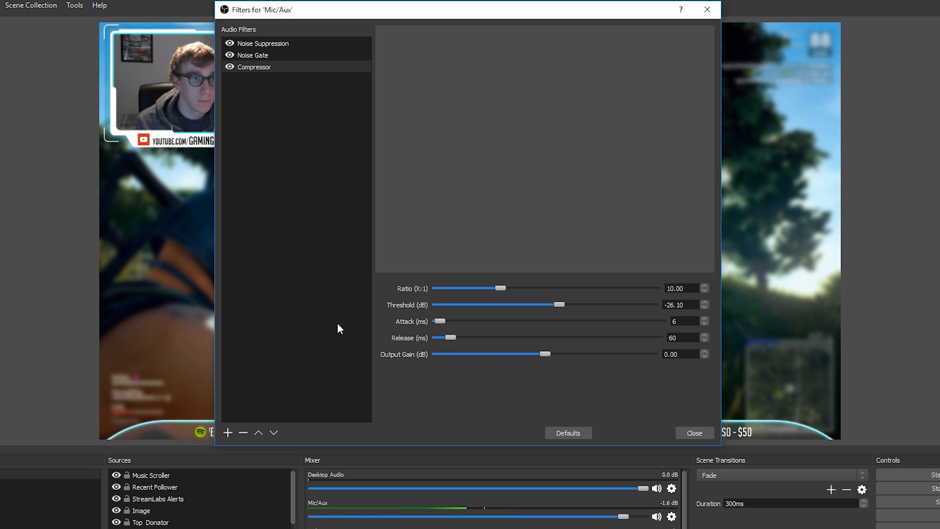
{"action": "mouse_move", "coordinate": [331, 329]}
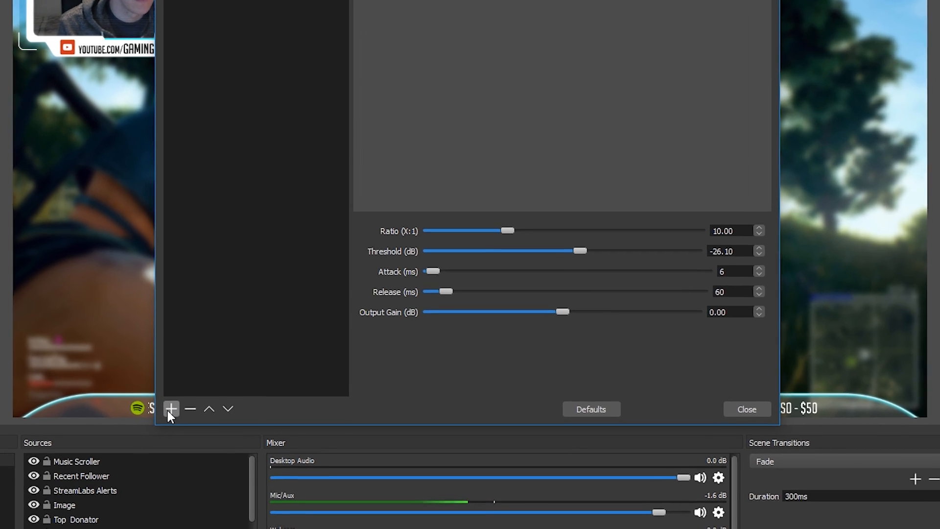
Step: Add a Gain filter with its default name, leaving the gain at 0.00 dB
{"action": "left_click", "coordinate": [171, 409]}
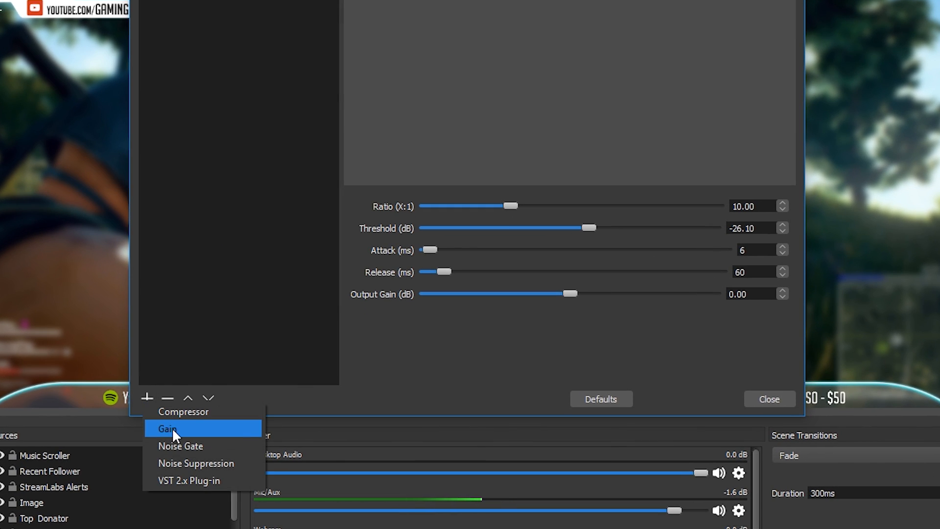
{"action": "left_click", "coordinate": [168, 428]}
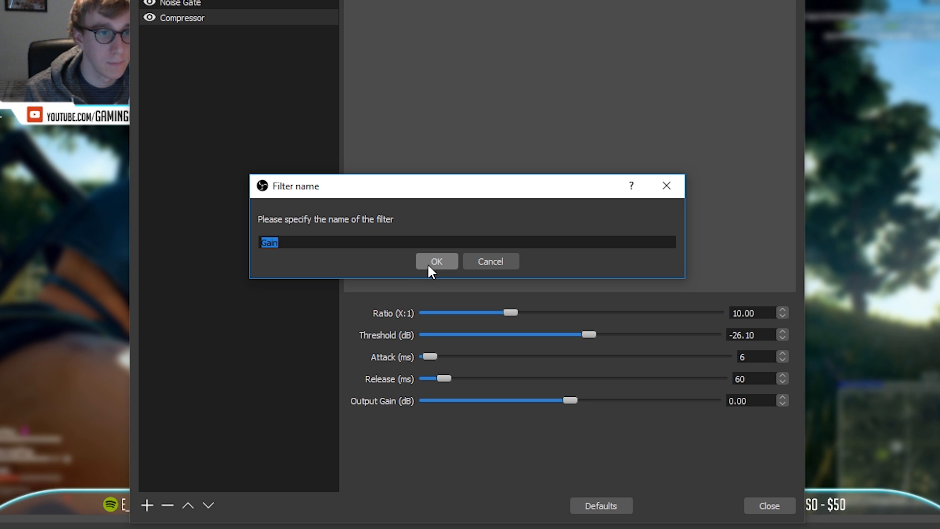
{"action": "left_click", "coordinate": [437, 261]}
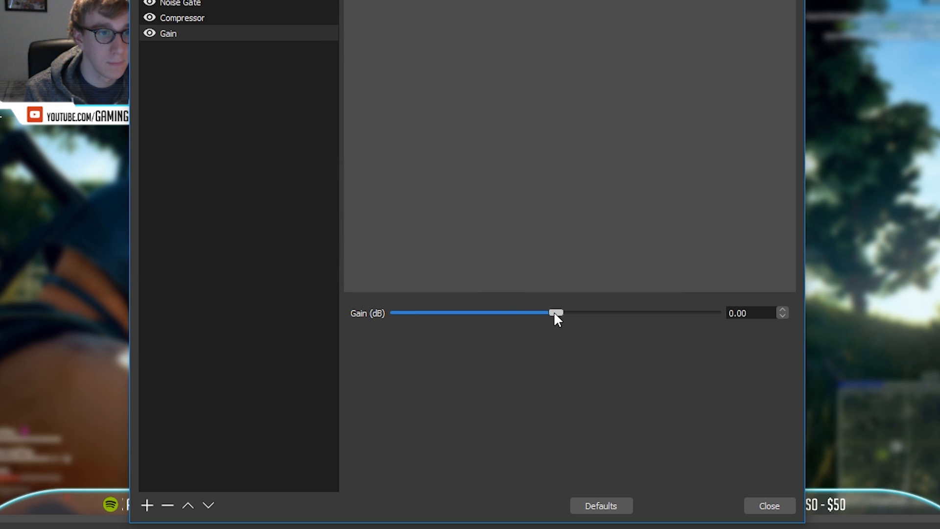
{"action": "mouse_move", "coordinate": [461, 326]}
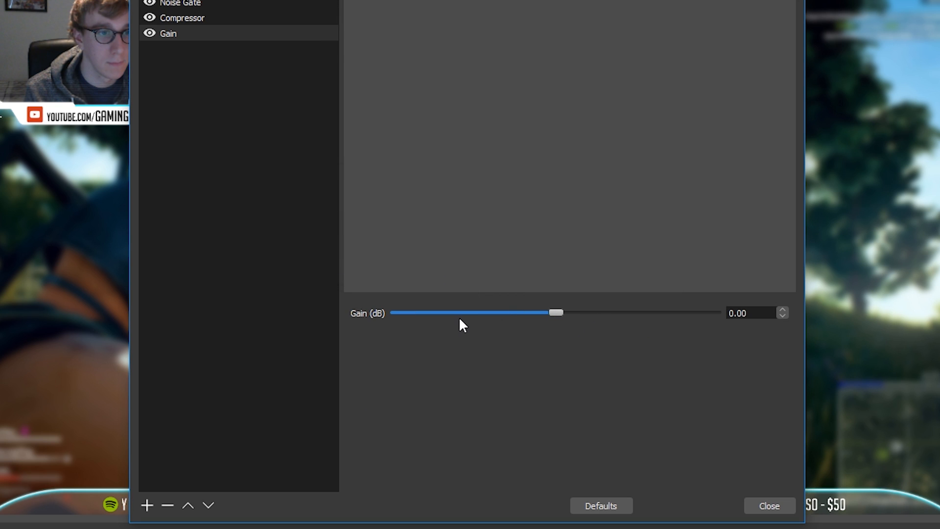
{"action": "mouse_move", "coordinate": [503, 333]}
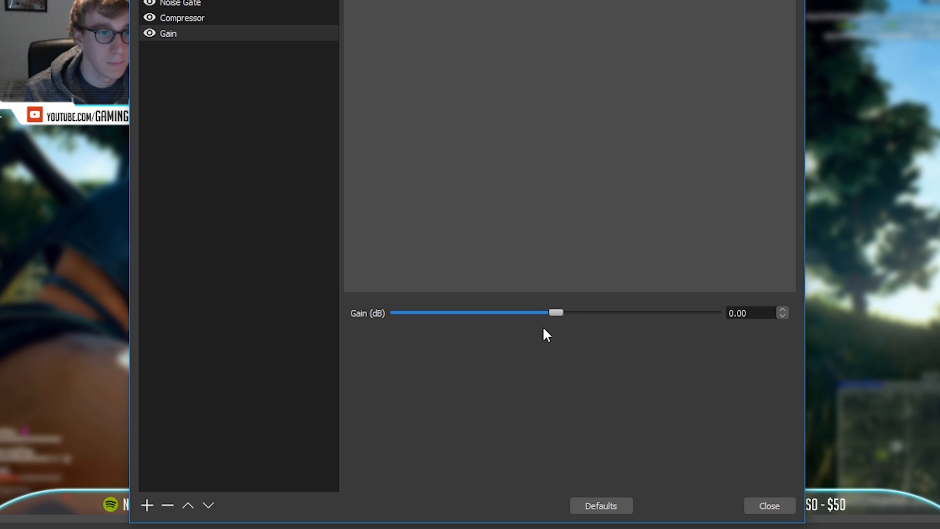
{"action": "mouse_move", "coordinate": [550, 343]}
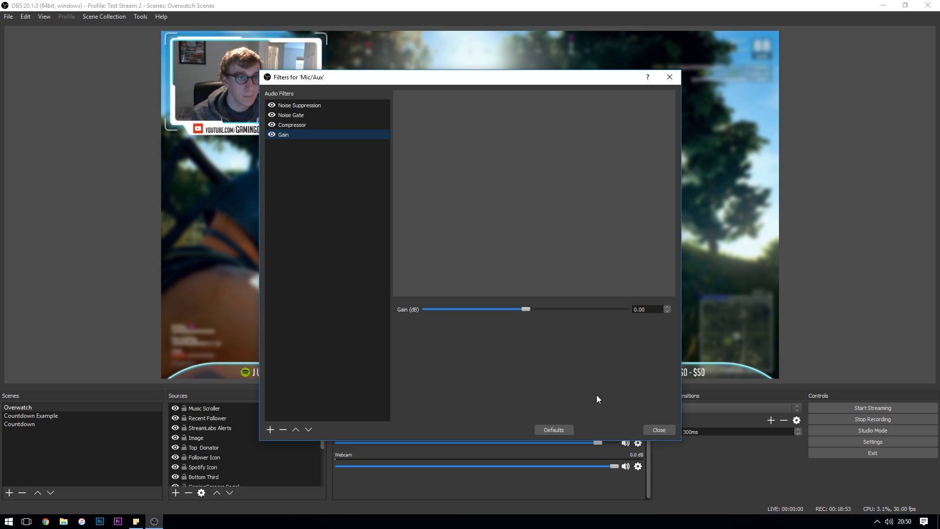
Step: Close and reopen the Mic/Aux Filters window and select Noise Suppression, still at -20 dB
{"action": "left_click", "coordinate": [658, 429]}
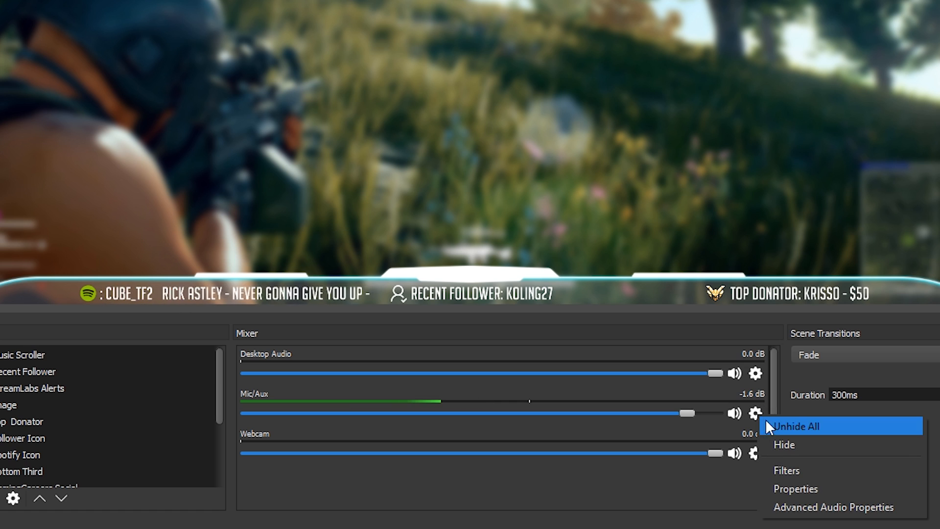
{"action": "left_click", "coordinate": [788, 470]}
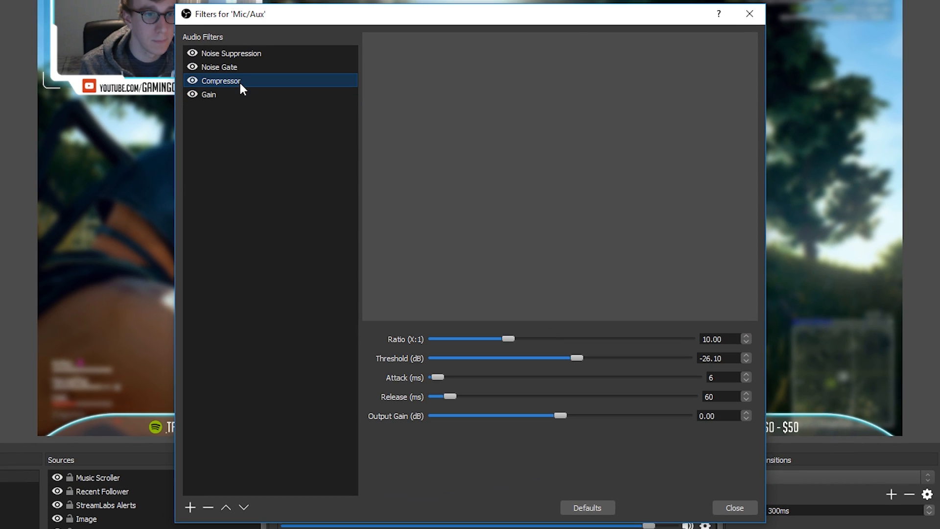
{"action": "left_click", "coordinate": [241, 53]}
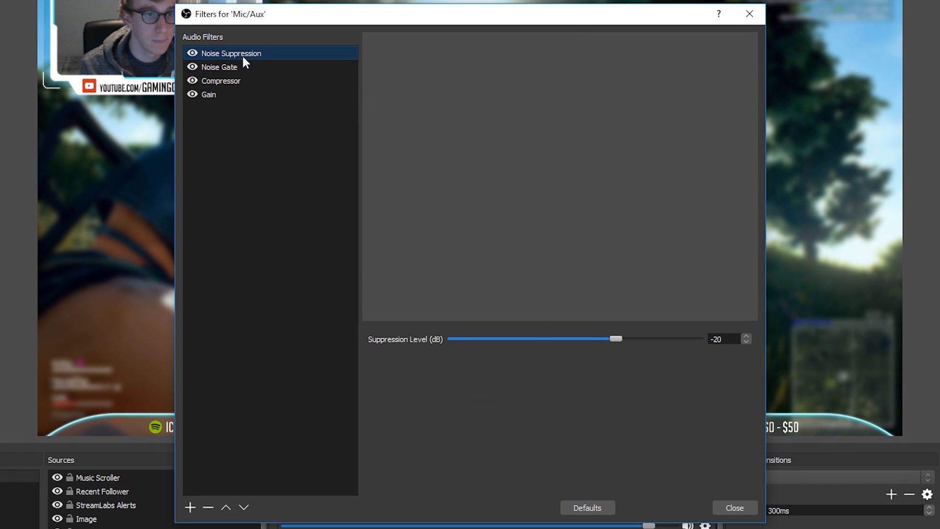